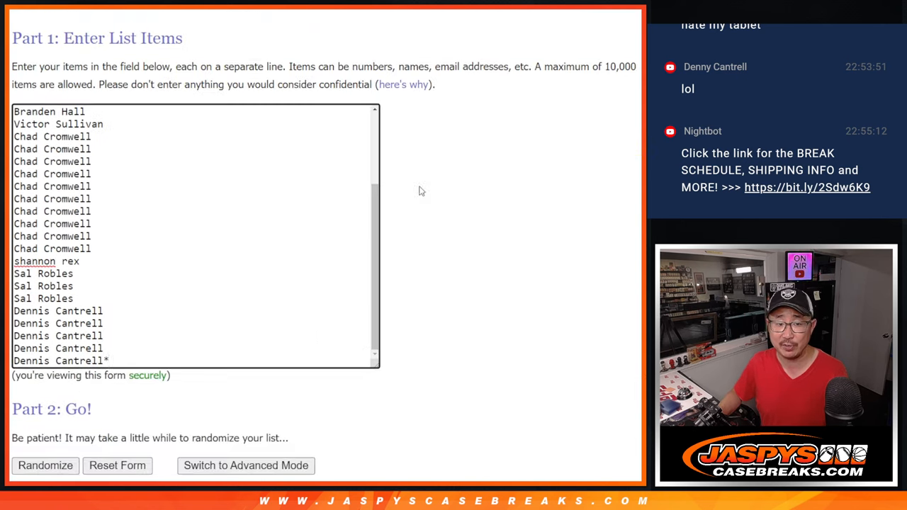
Randomize the entered break participant names into a shuffled order.
click(45, 465)
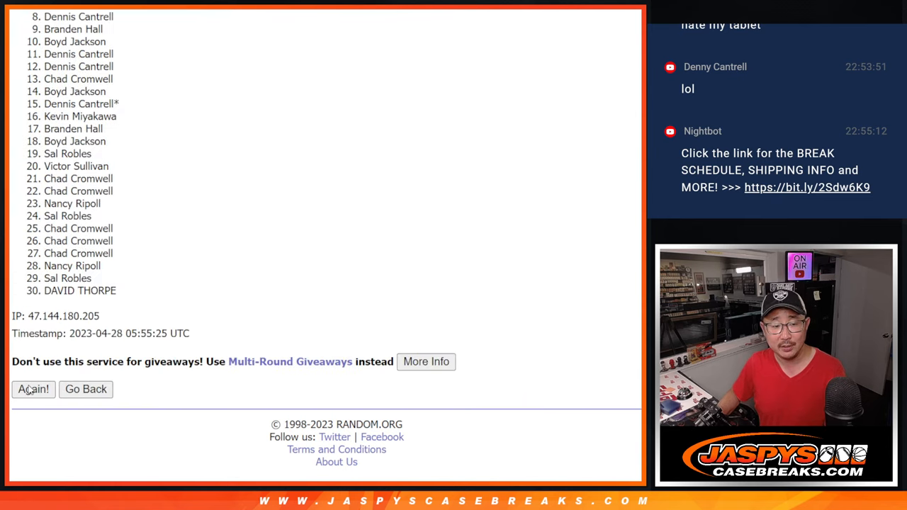
click(32, 388)
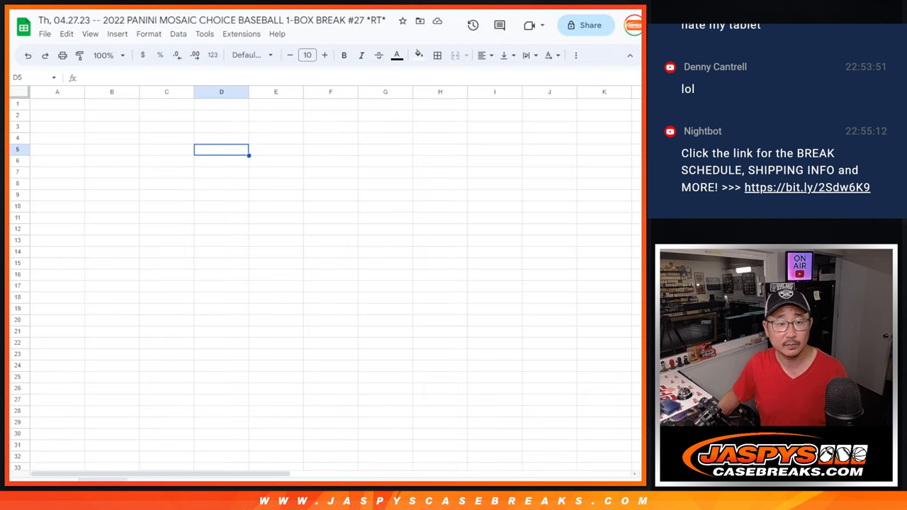
Paste the names beside the 30 MLB teams, enlarge text to 12 and zoom to 150%.
key(ctrl+v)
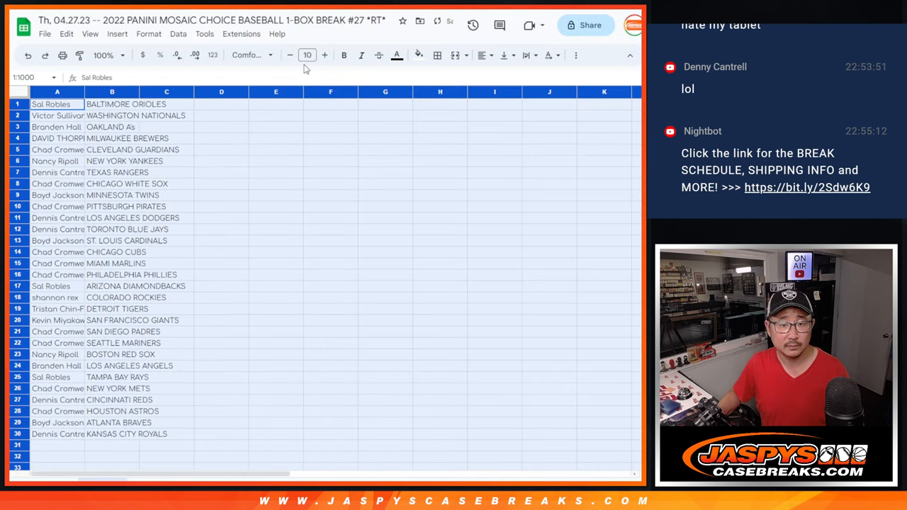
click(325, 55)
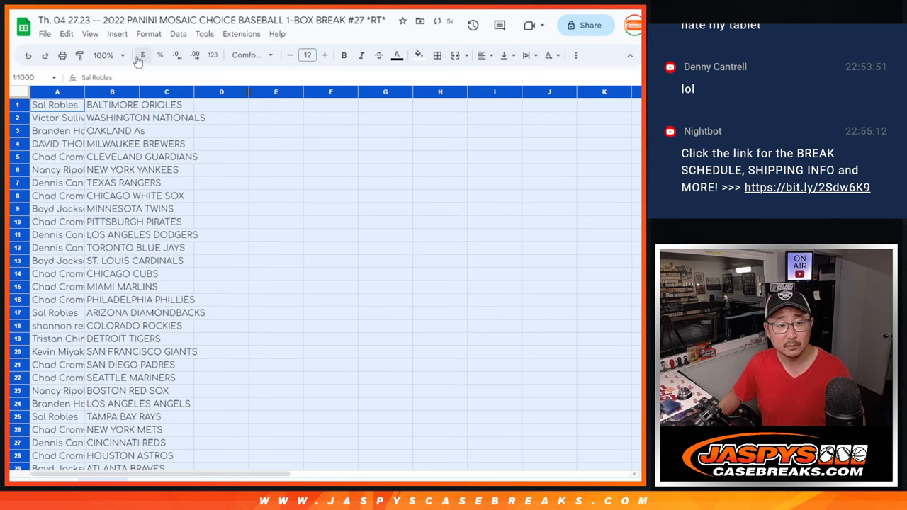
click(104, 55)
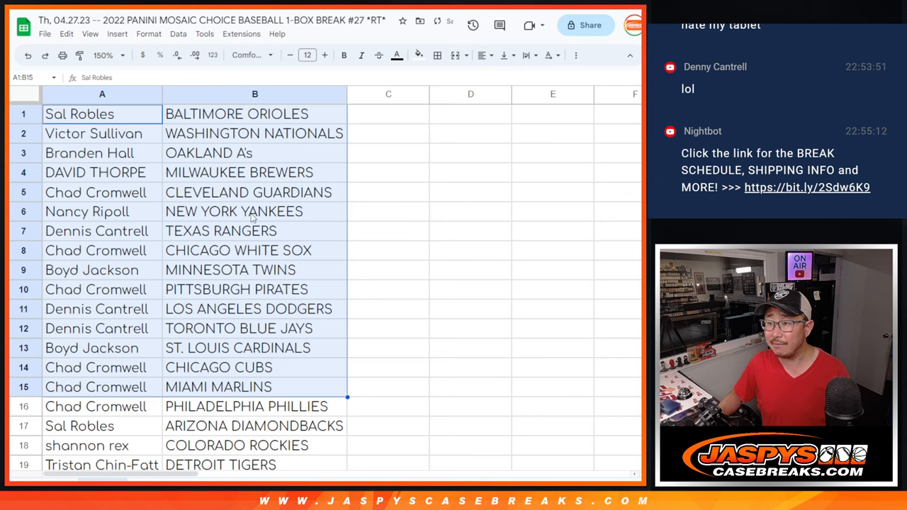
scroll(down, 3)
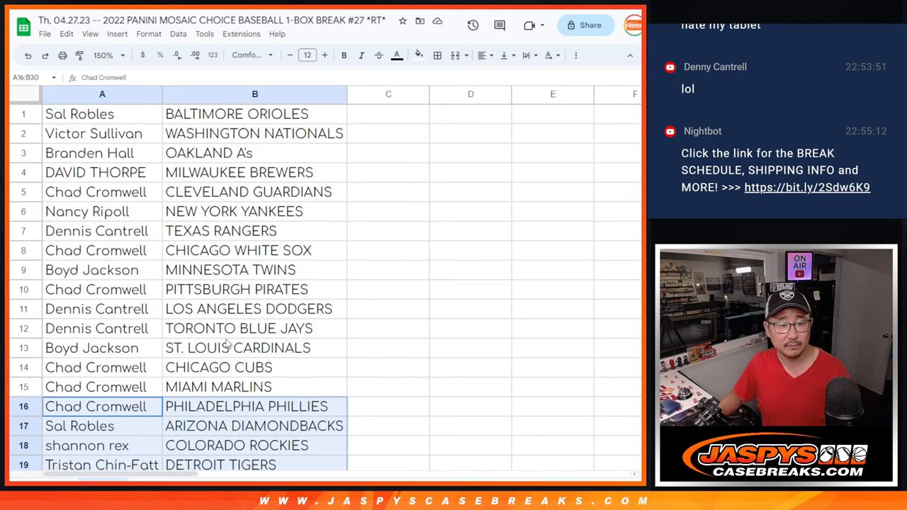
click(107, 56)
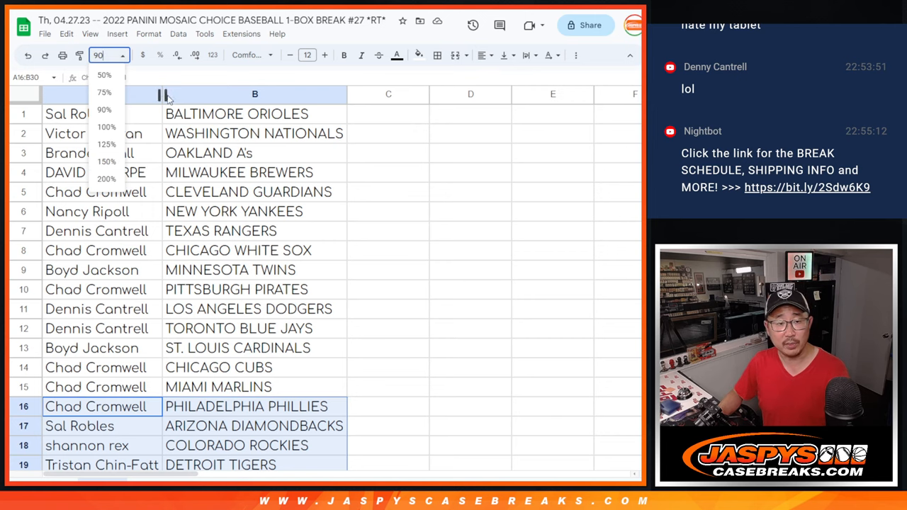
Sort the sheet A to Z by the team column and print it in portrait orientation.
right_click(154, 94)
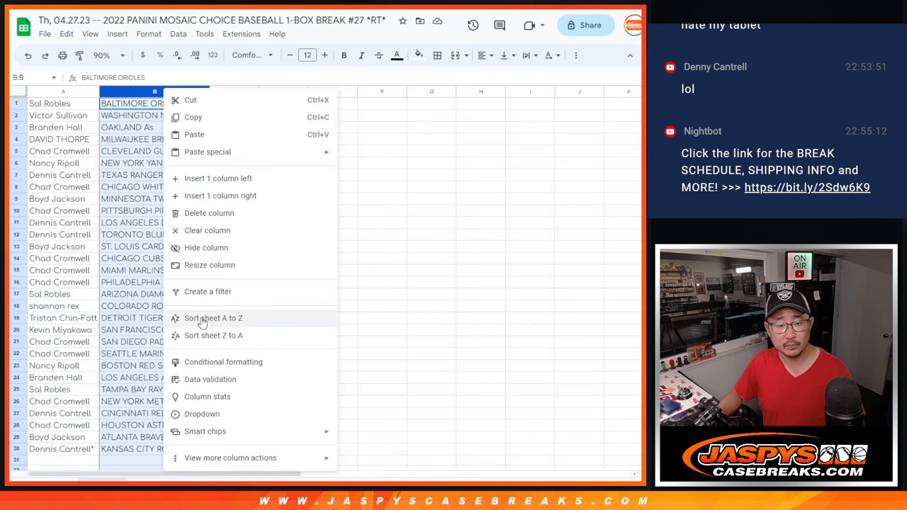
click(212, 317)
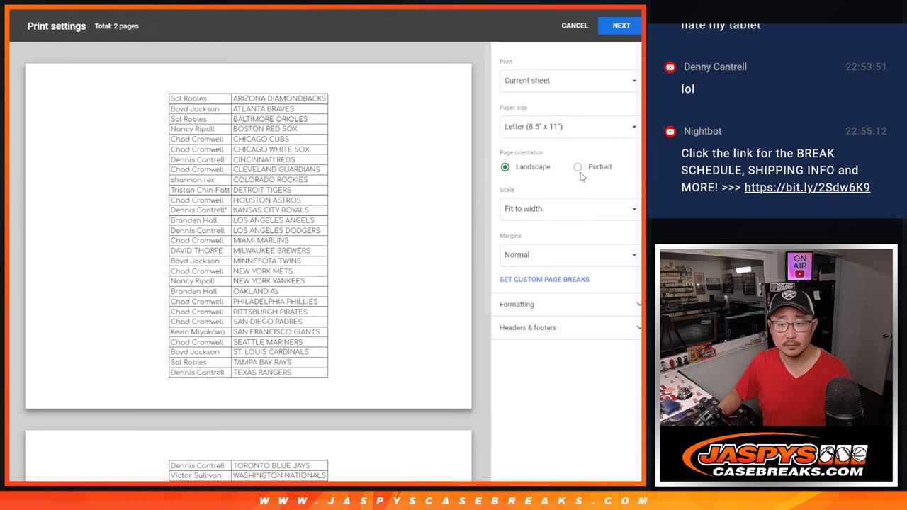
click(578, 167)
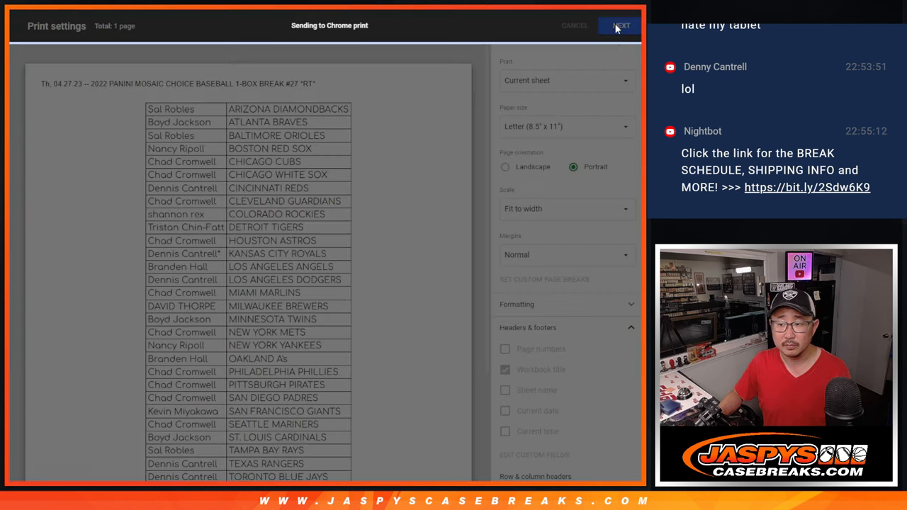
click(574, 26)
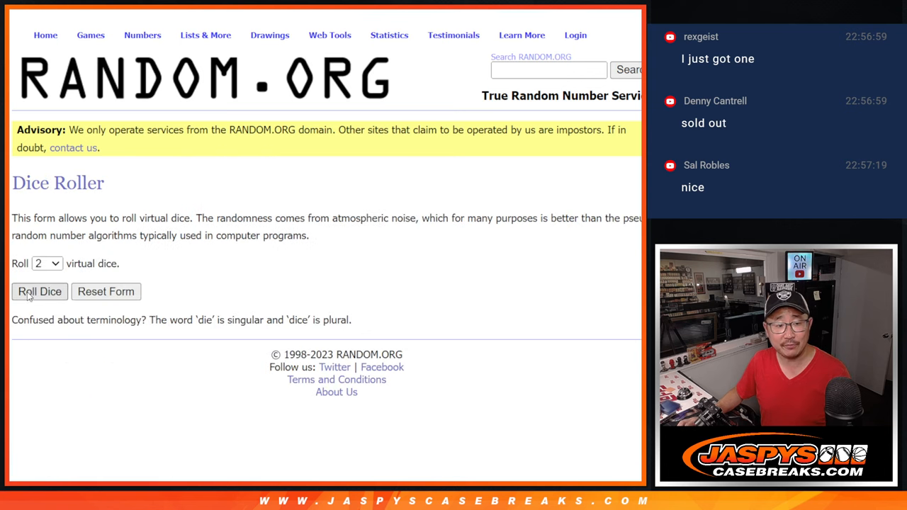
Roll the dice, reshuffle the name list, and select the top nine names as winners.
click(39, 292)
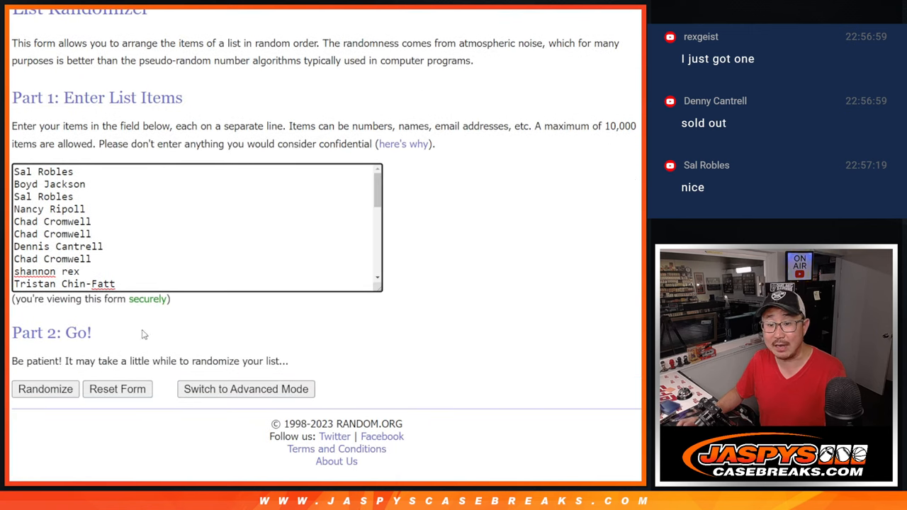
click(45, 388)
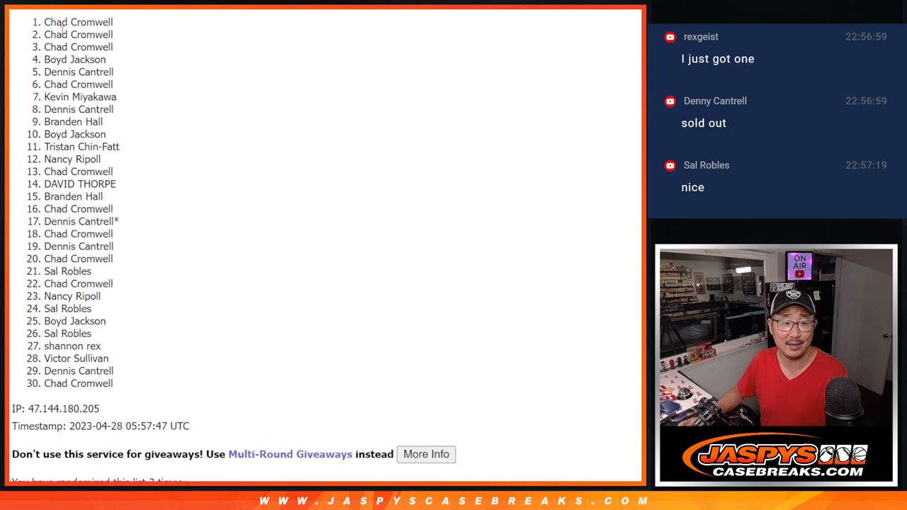
drag(45, 22, 102, 121)
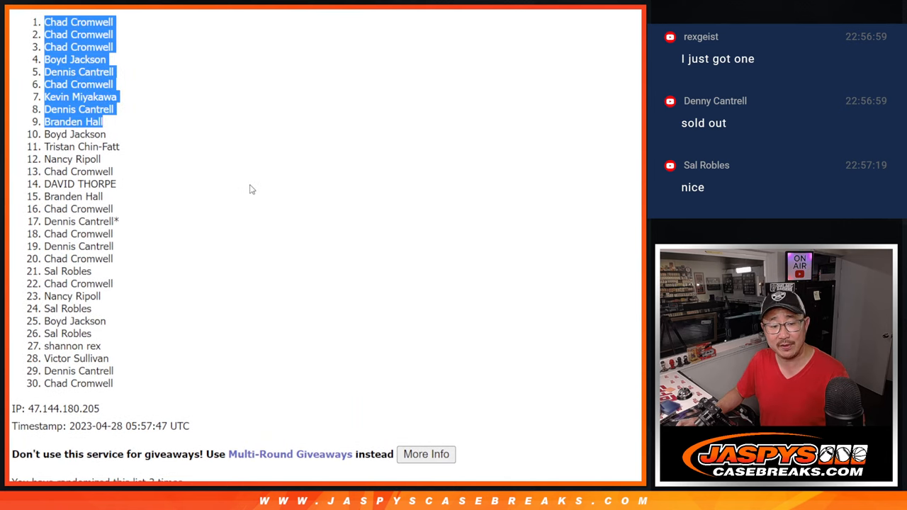
mouse_move(255, 185)
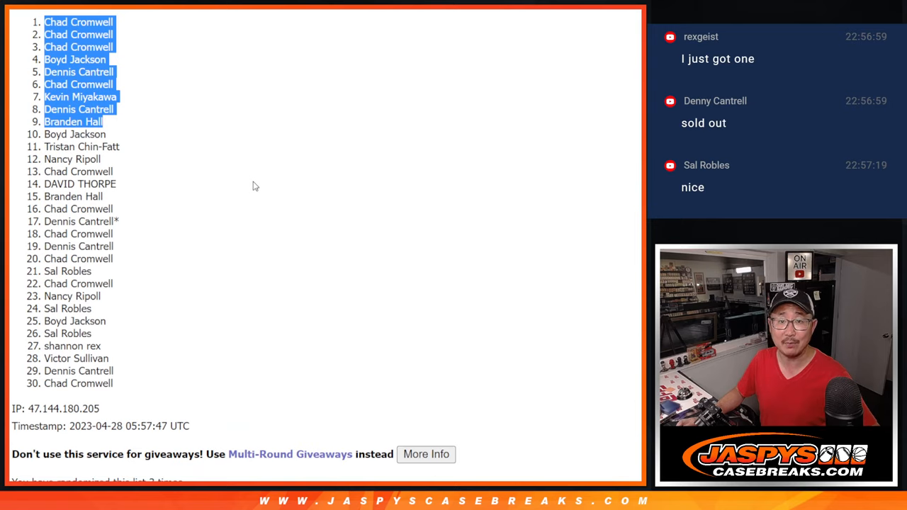